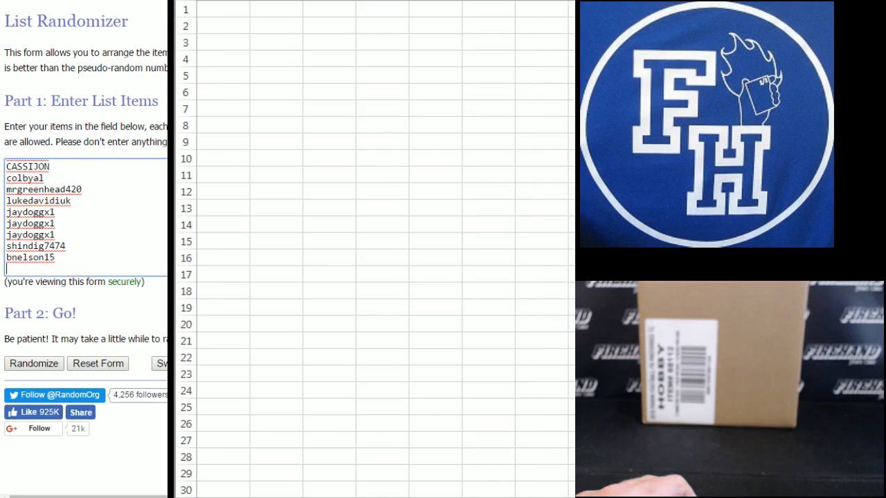
# Randomize the 30 participant names three times to fix their final shuffled order
pyautogui.click(34, 362)
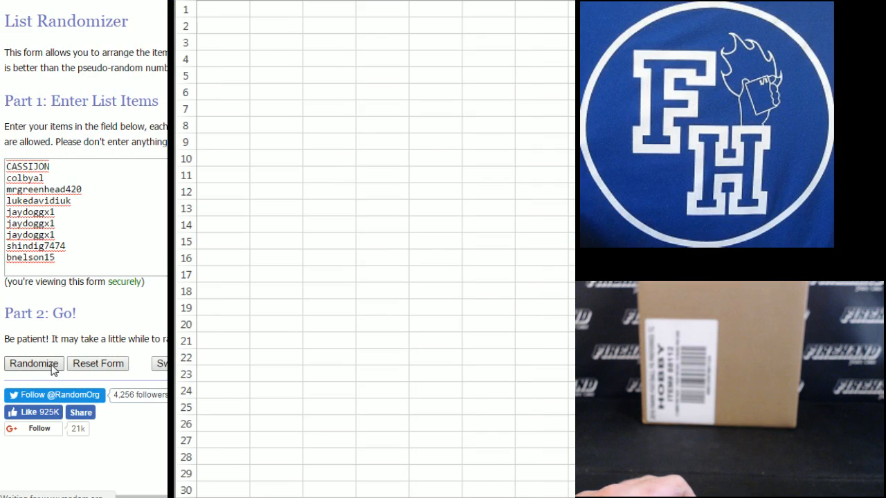
pyautogui.click(33, 362)
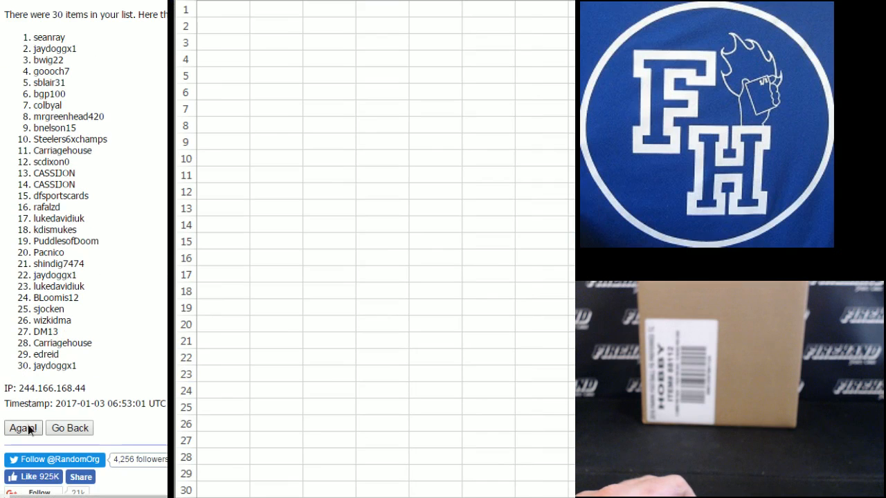
pyautogui.click(23, 429)
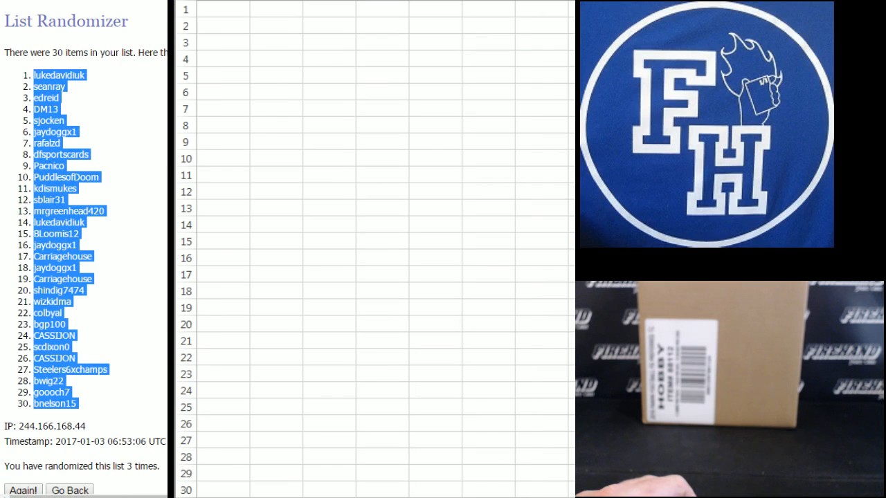
# Paste the 30 shuffled names into cell A1 as plain text, filling rows 1 to 30
pyautogui.rightClick(214, 11)
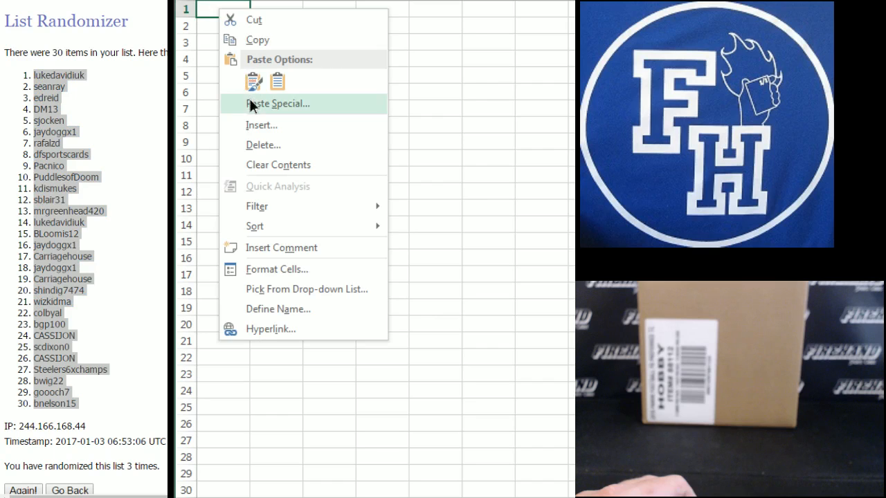
pyautogui.click(276, 102)
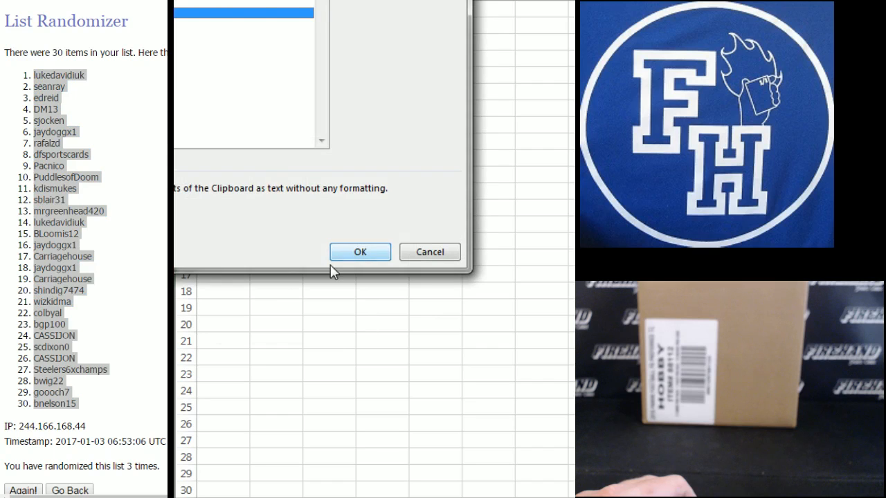
pyautogui.click(360, 252)
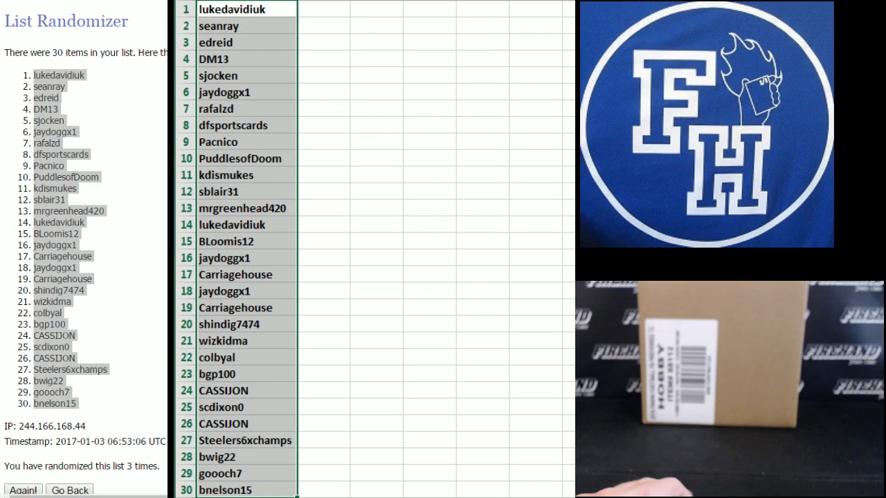
# Return to the entry form and randomize the 30 NFL teams three times
pyautogui.click(69, 490)
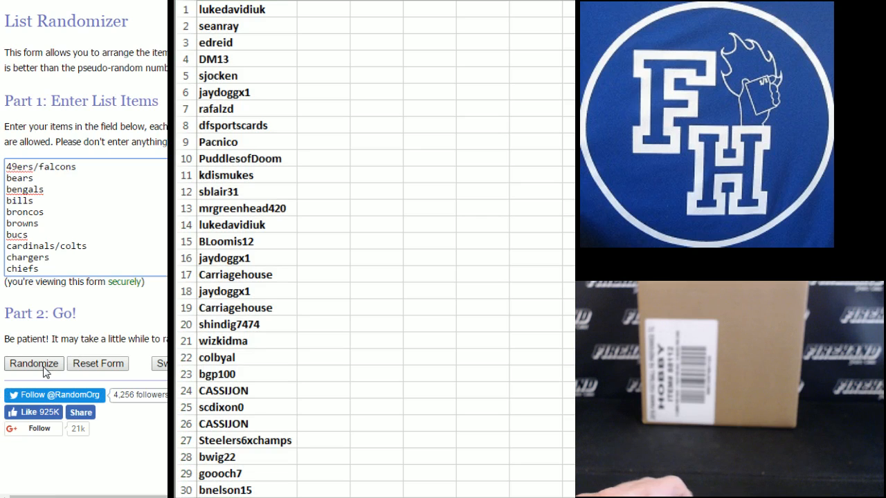
pyautogui.click(33, 362)
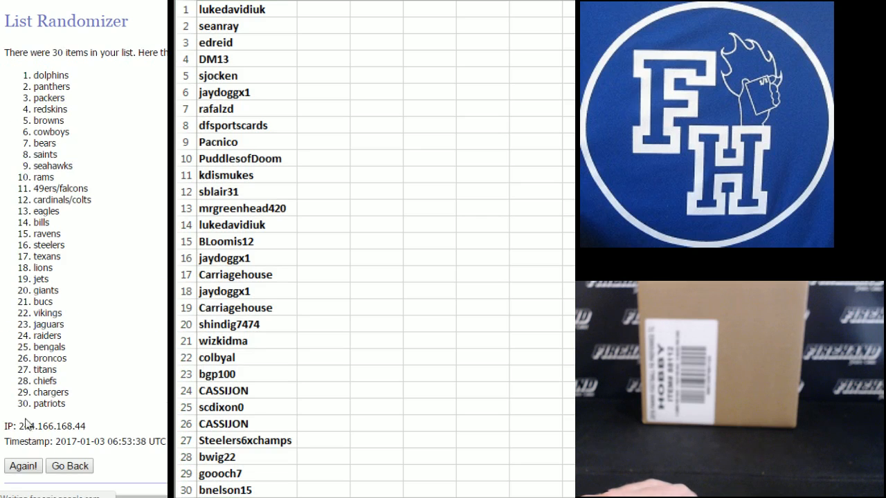
pyautogui.click(22, 465)
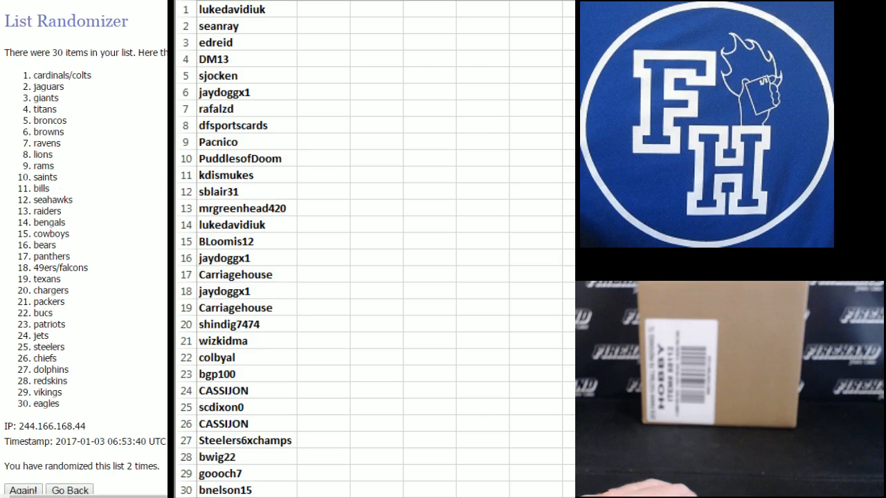
pyautogui.click(22, 485)
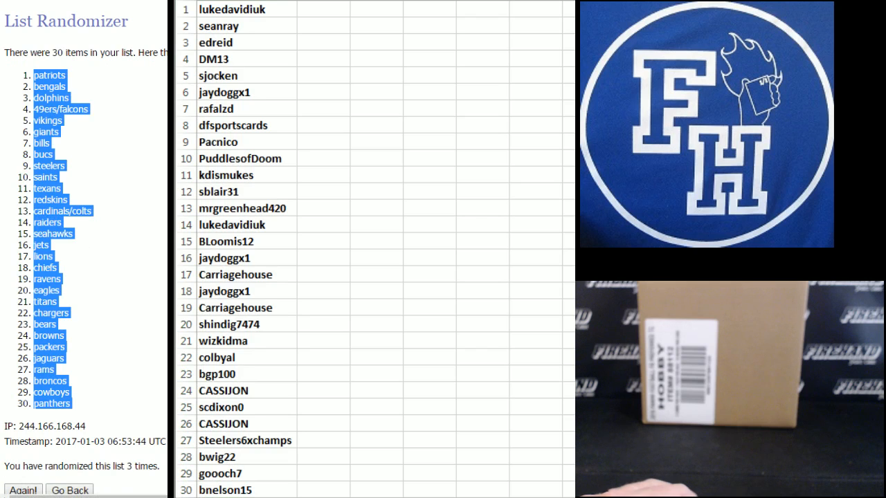
pyautogui.moveTo(354, 19)
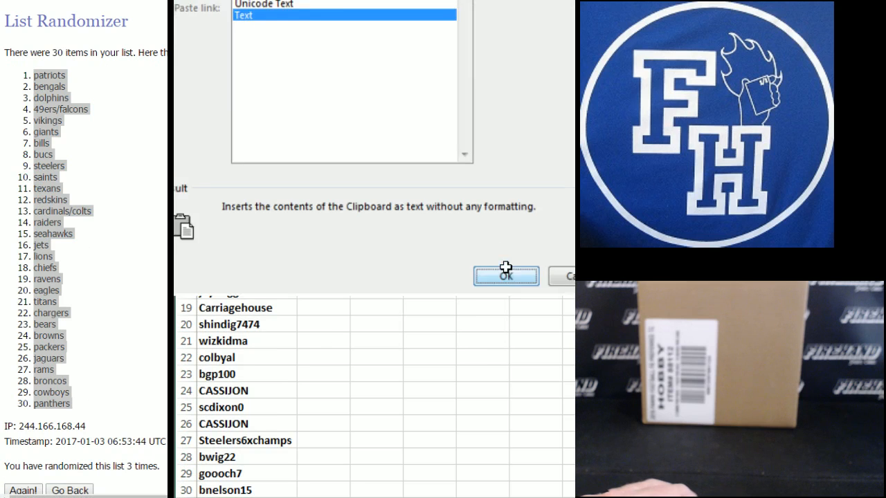
# Paste the 30 shuffled NFL teams into column B as plain text beside the names
pyautogui.click(507, 275)
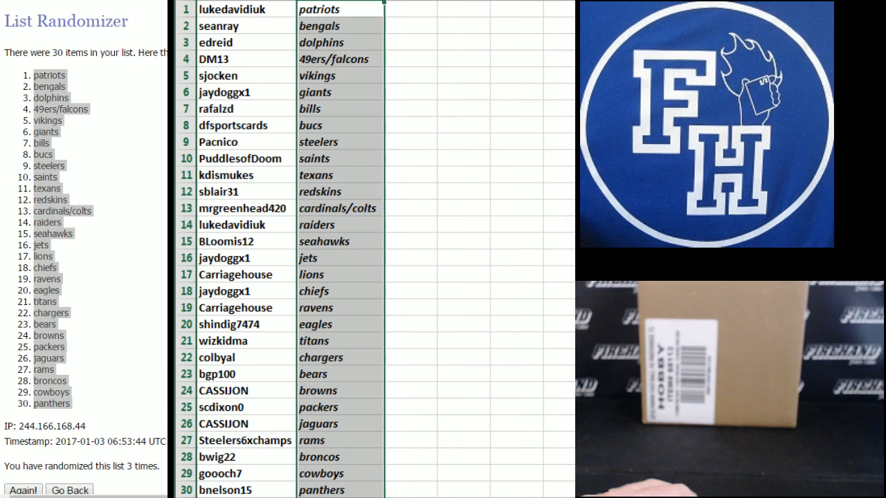
pyautogui.click(339, 25)
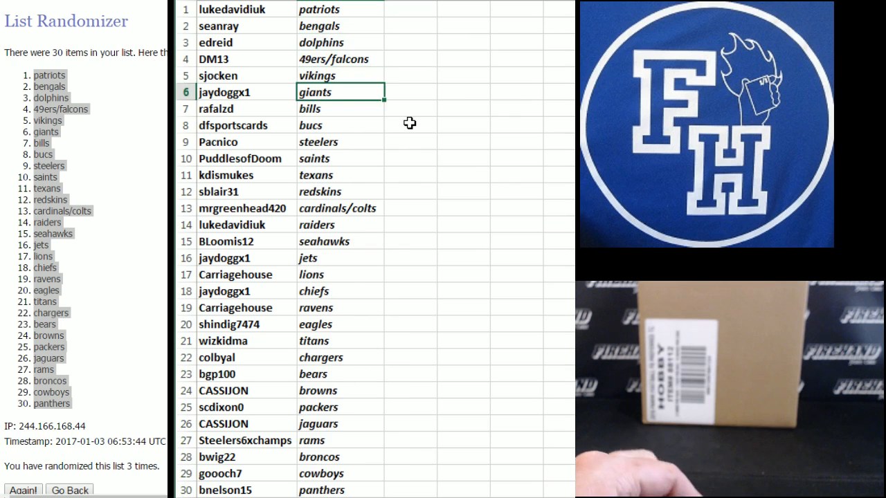
pyautogui.click(339, 124)
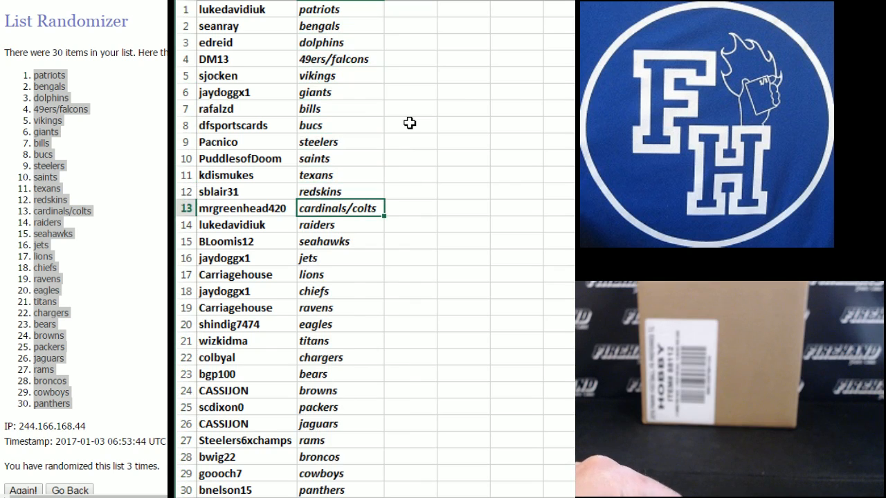
pyautogui.click(339, 224)
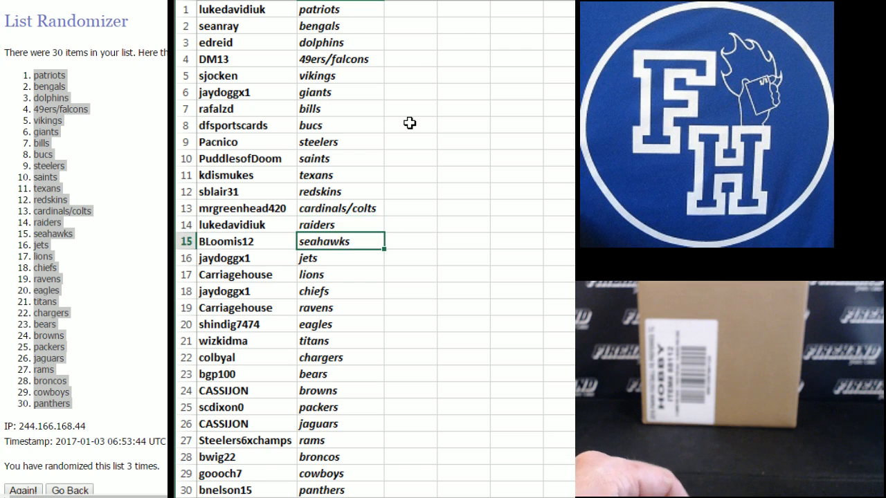
pyautogui.click(339, 274)
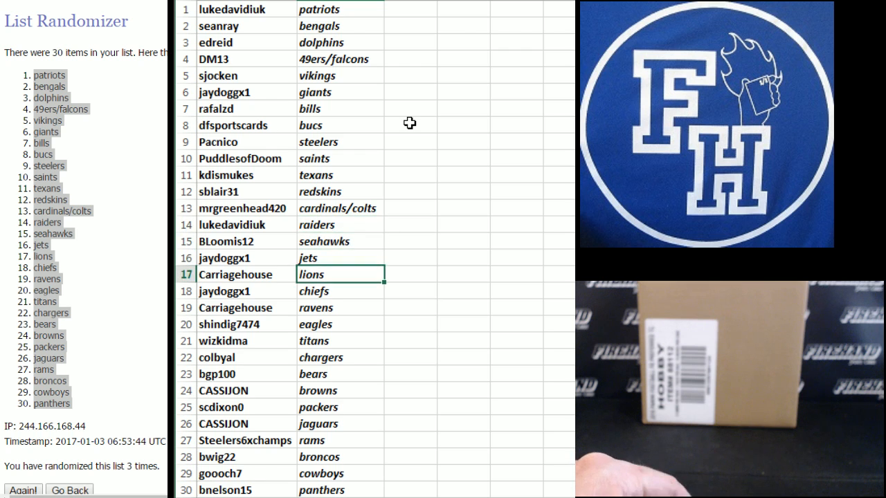